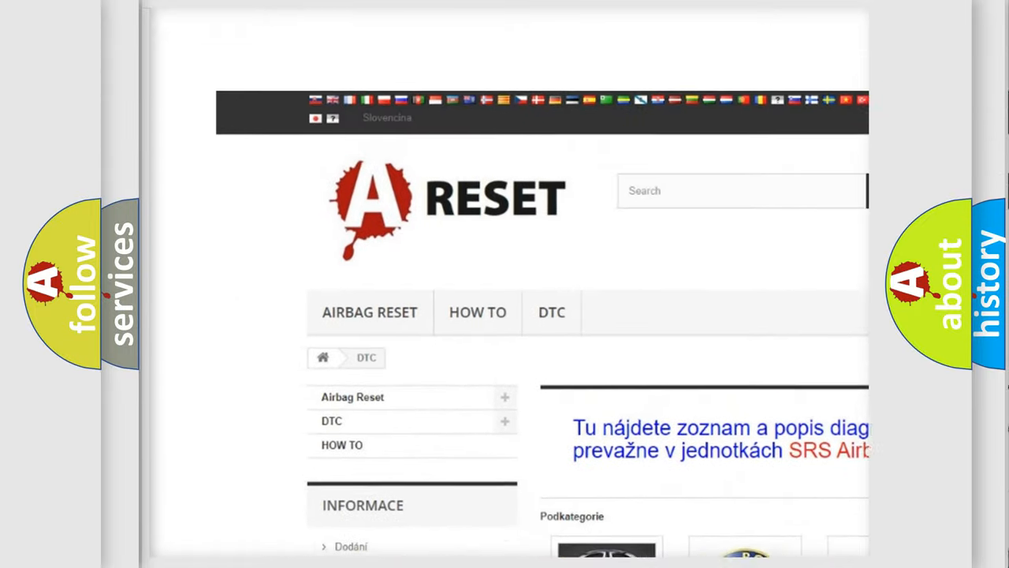
scroll(up, 3)
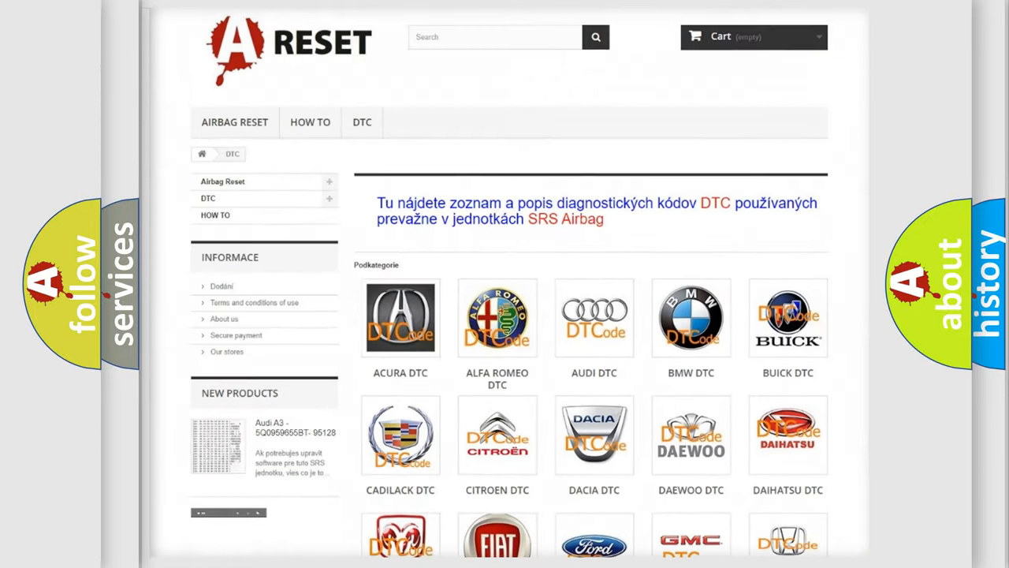
scroll(down, 3)
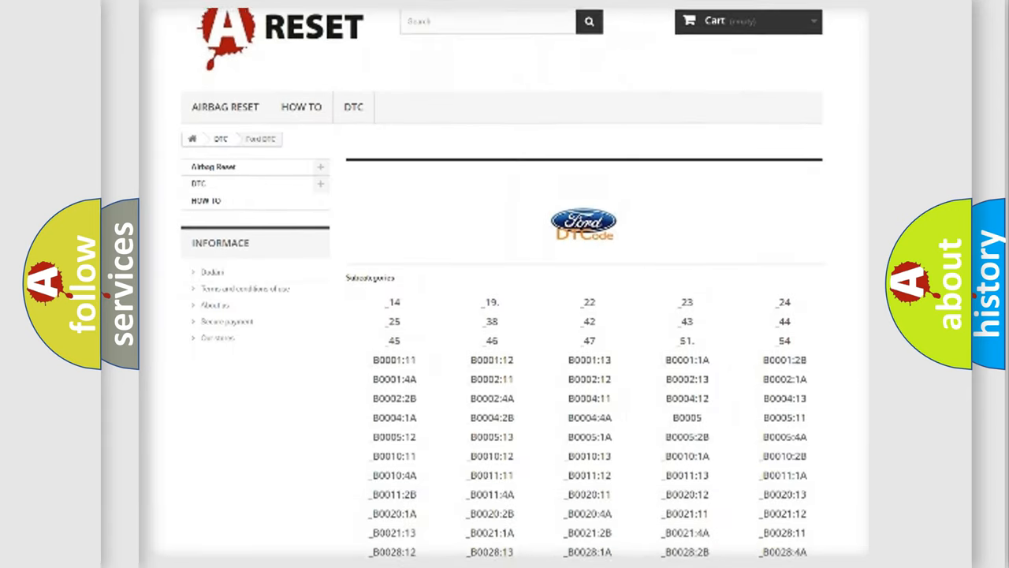
scroll(down, 3)
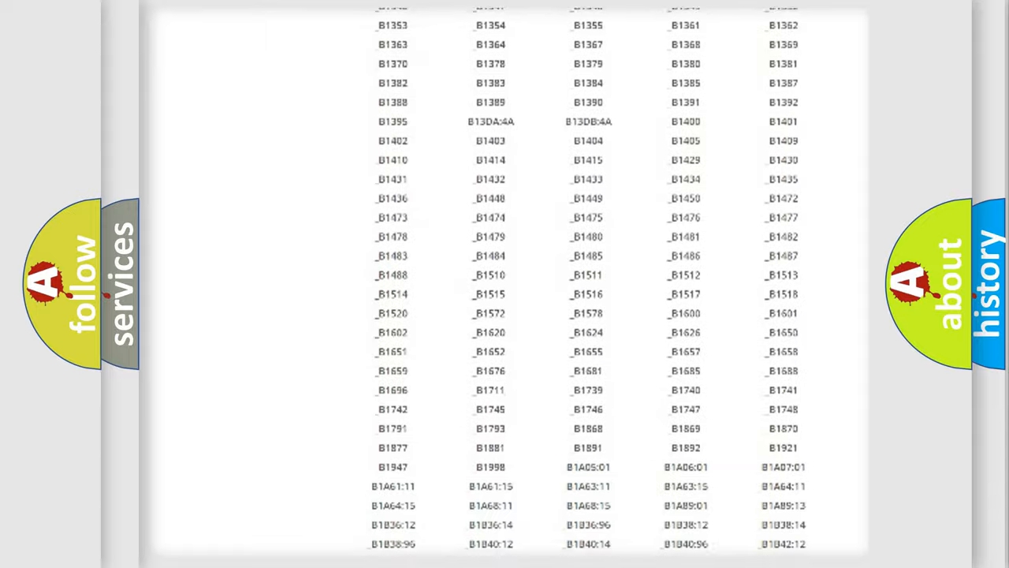
scroll(up, 3)
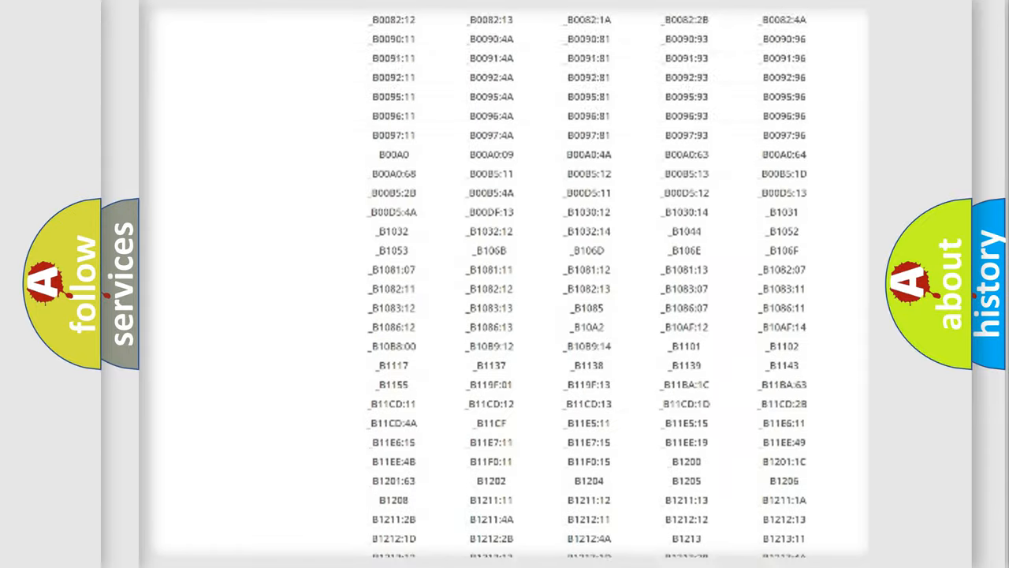
scroll(up, 3)
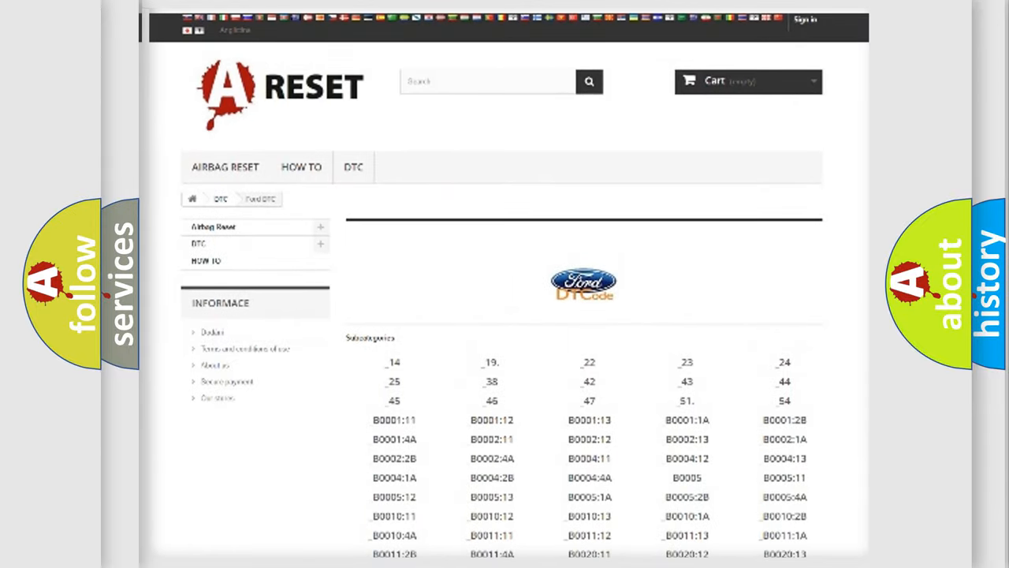